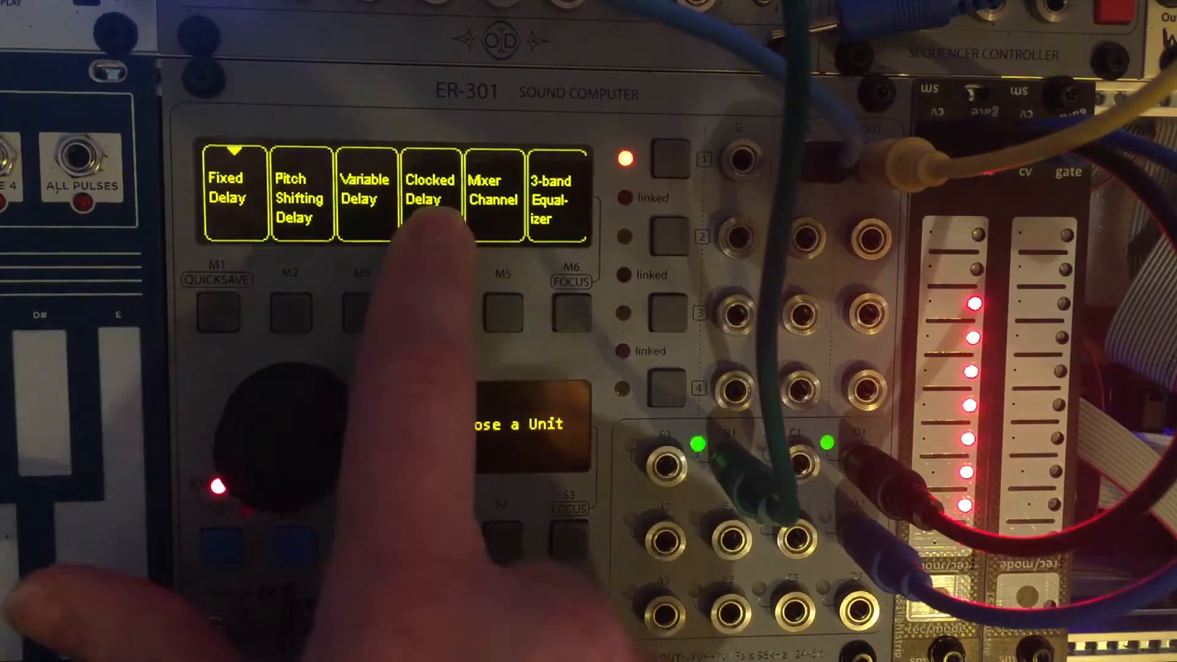
Step: Insert the Clocked Delay unit from the Choose a Unit list onto the channel
{"action": "left_click", "coordinate": [429, 195]}
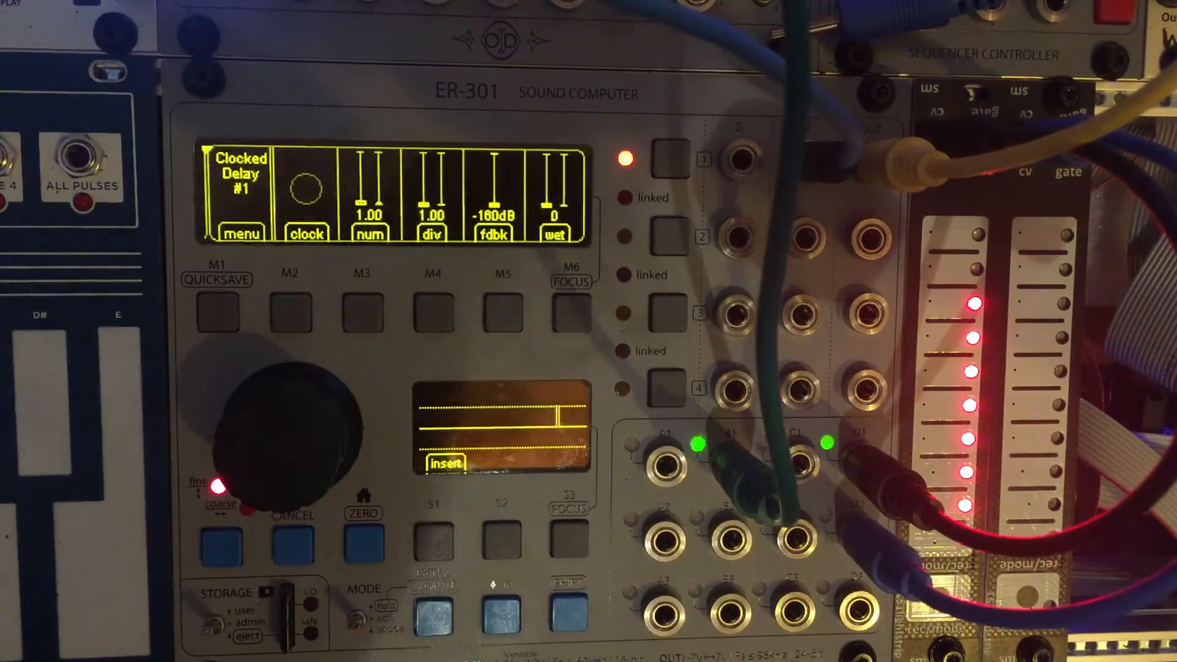